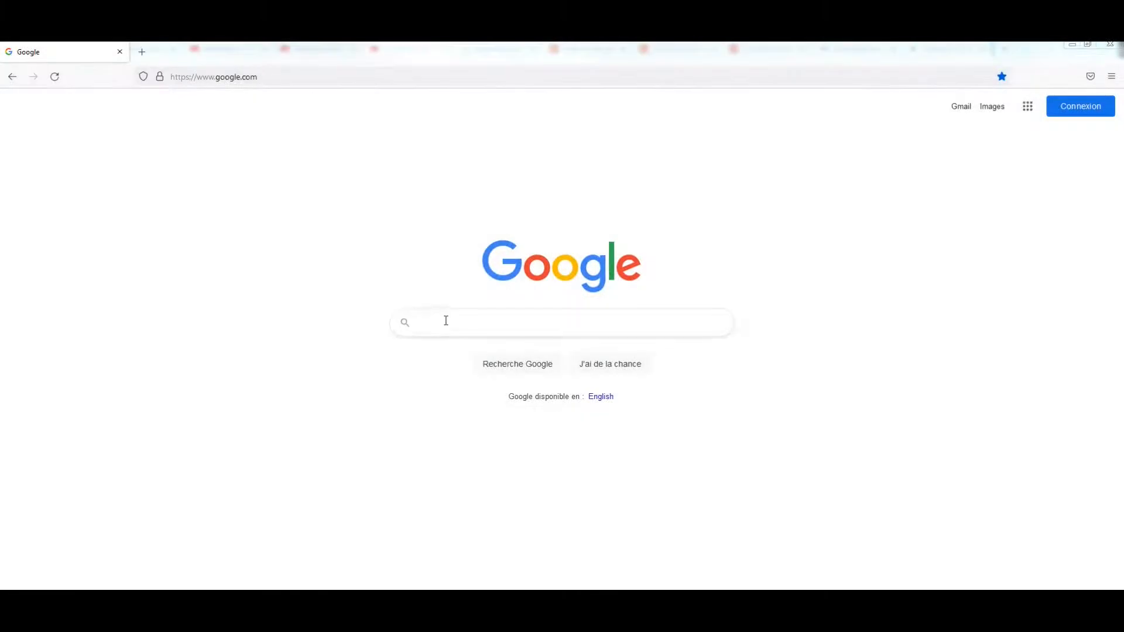
Step: Search Google for 'inkchip firmware' and scroll through the INKCHIP results
{"action": "type", "text": "i"}
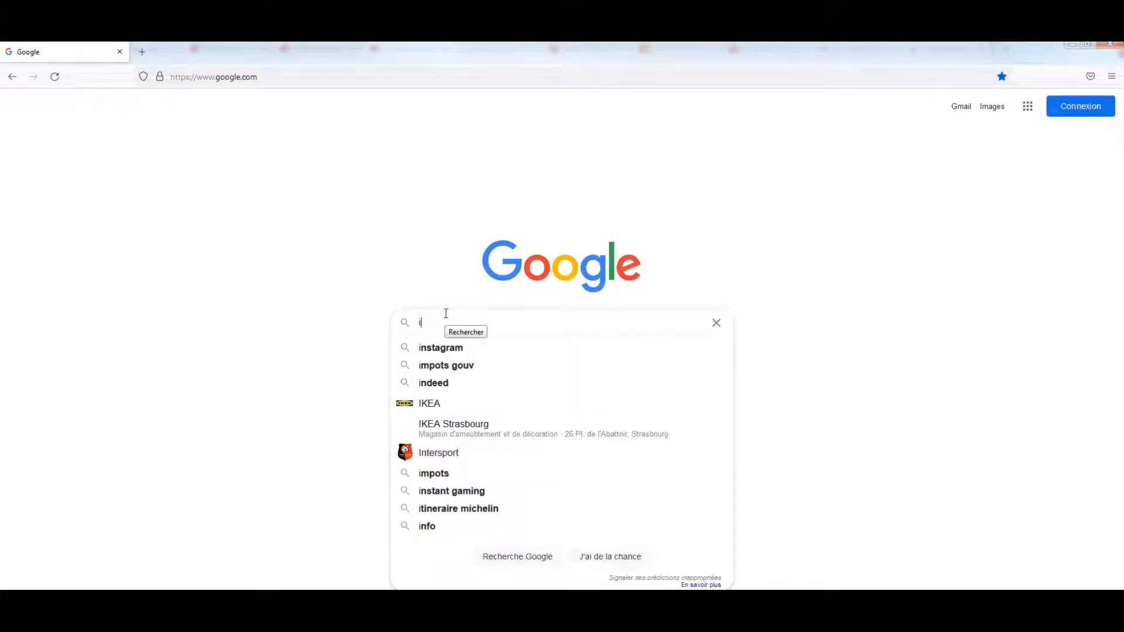
{"action": "type", "text": "nkchip"}
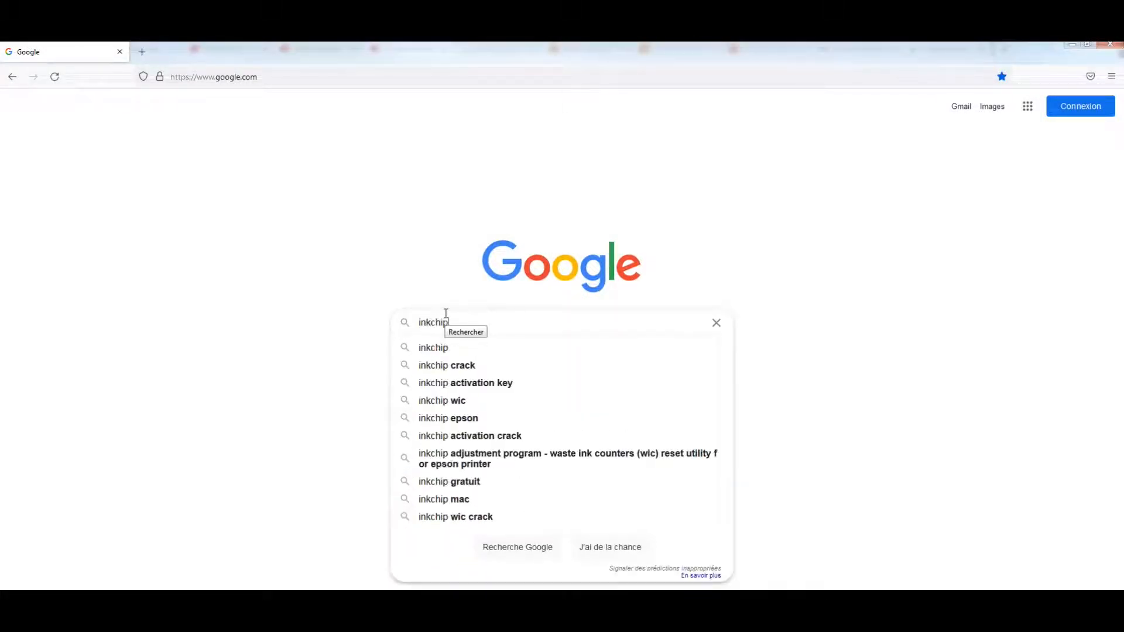
{"action": "type", "text": "firmware"}
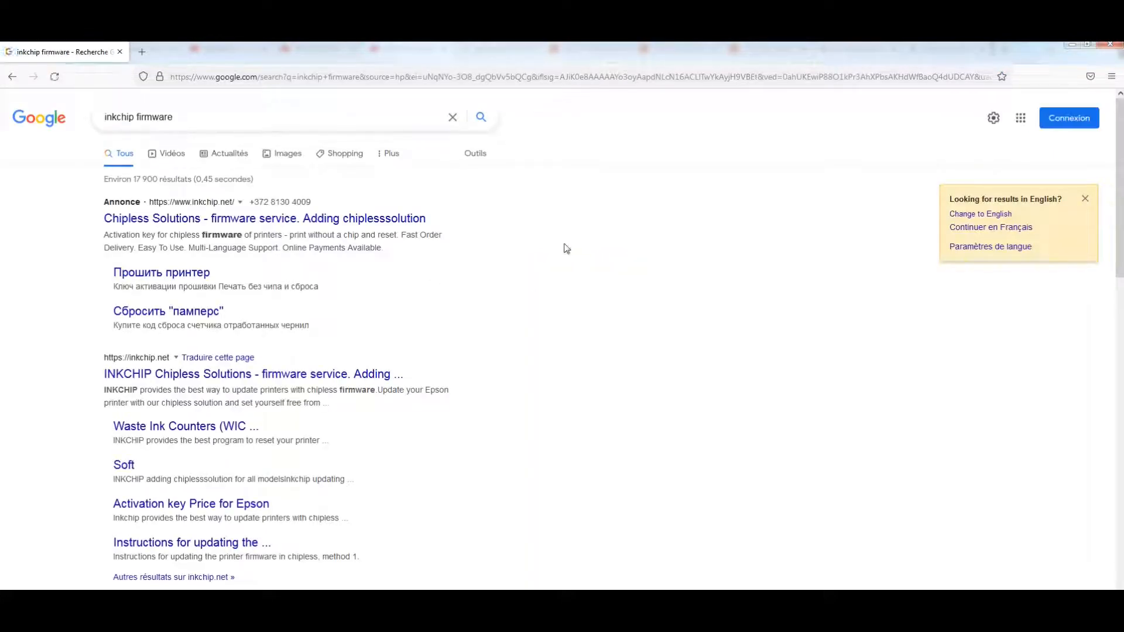
{"action": "scroll", "scroll_direction": "down", "scroll_amount": 3}
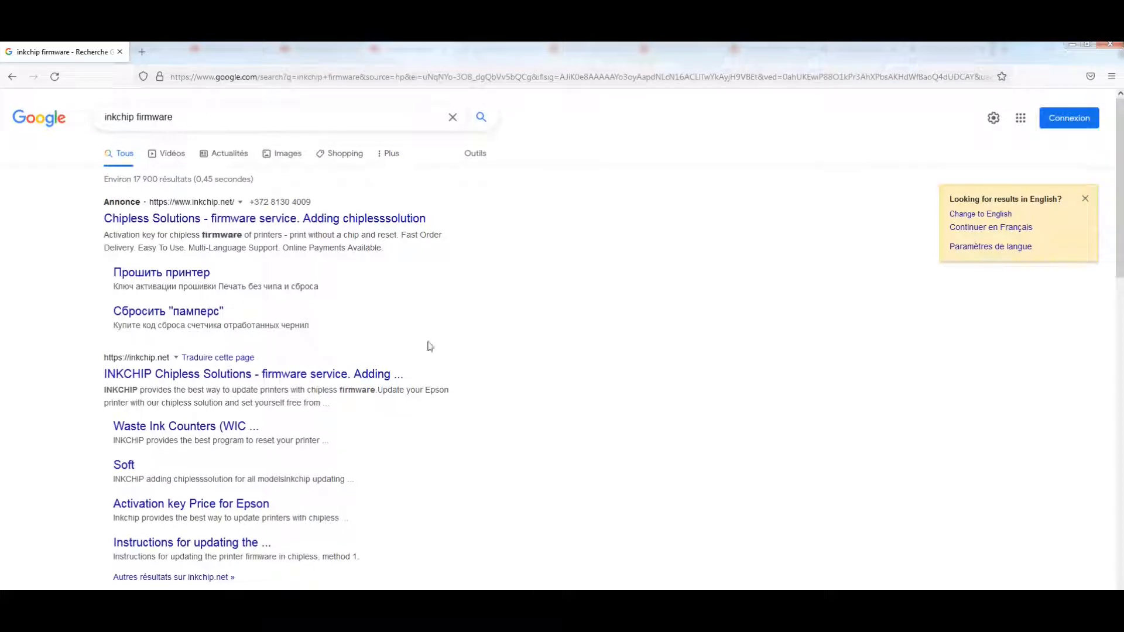
{"action": "mouse_move", "coordinate": [264, 218]}
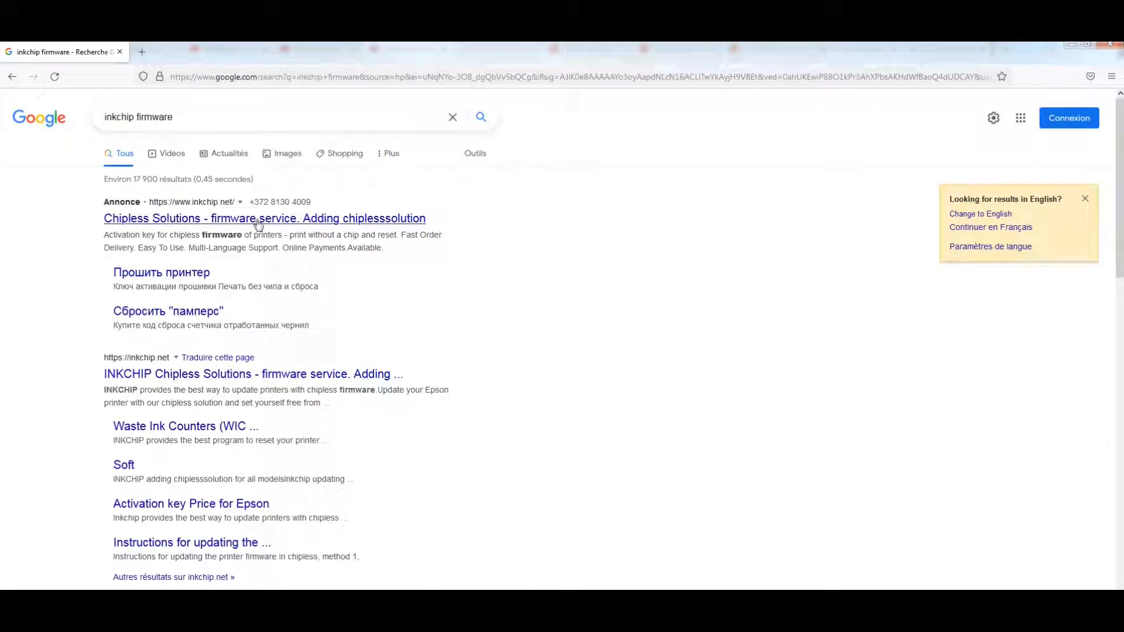
Step: Open inkchip.net's SOFT firmware list and highlight WF-2860 under Work Force Series
{"action": "left_click", "coordinate": [264, 218]}
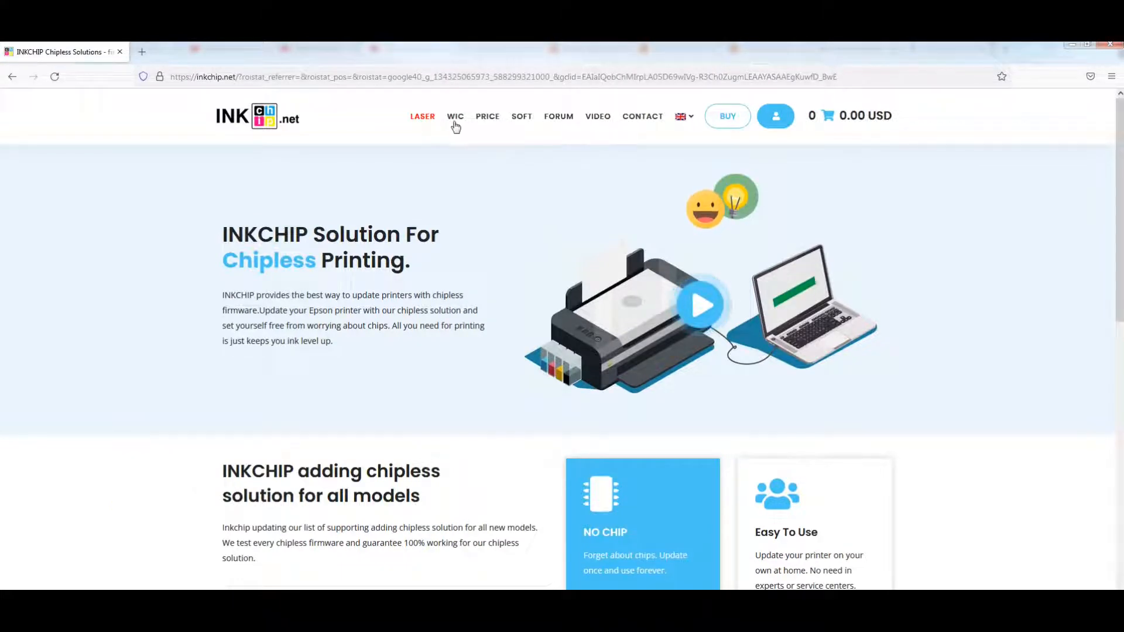
{"action": "mouse_move", "coordinate": [522, 116]}
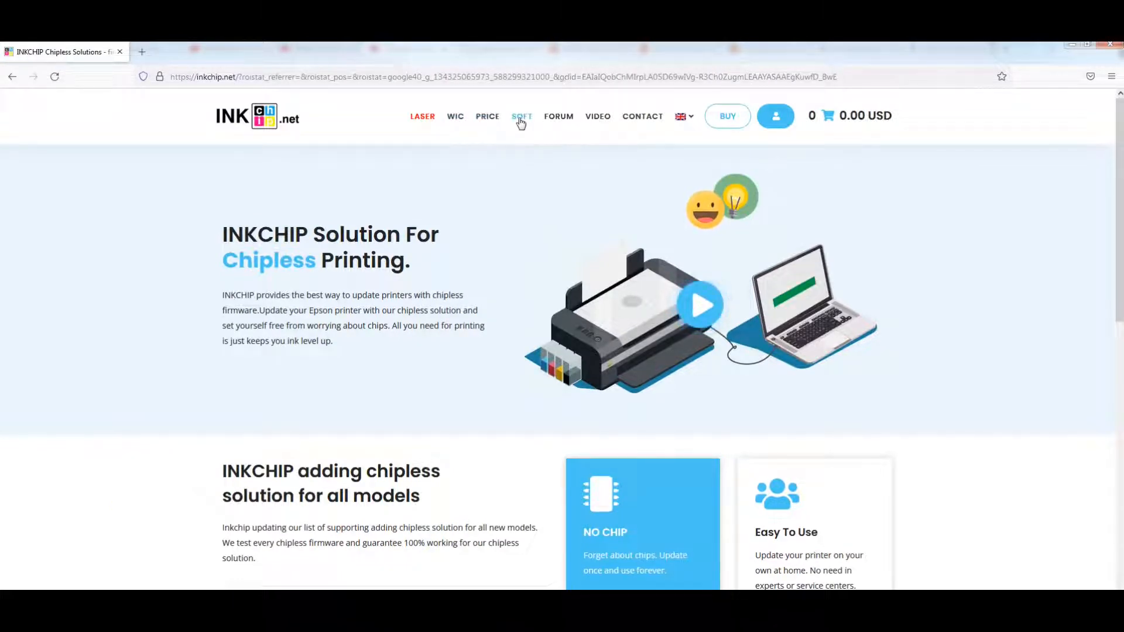
{"action": "left_click", "coordinate": [521, 116]}
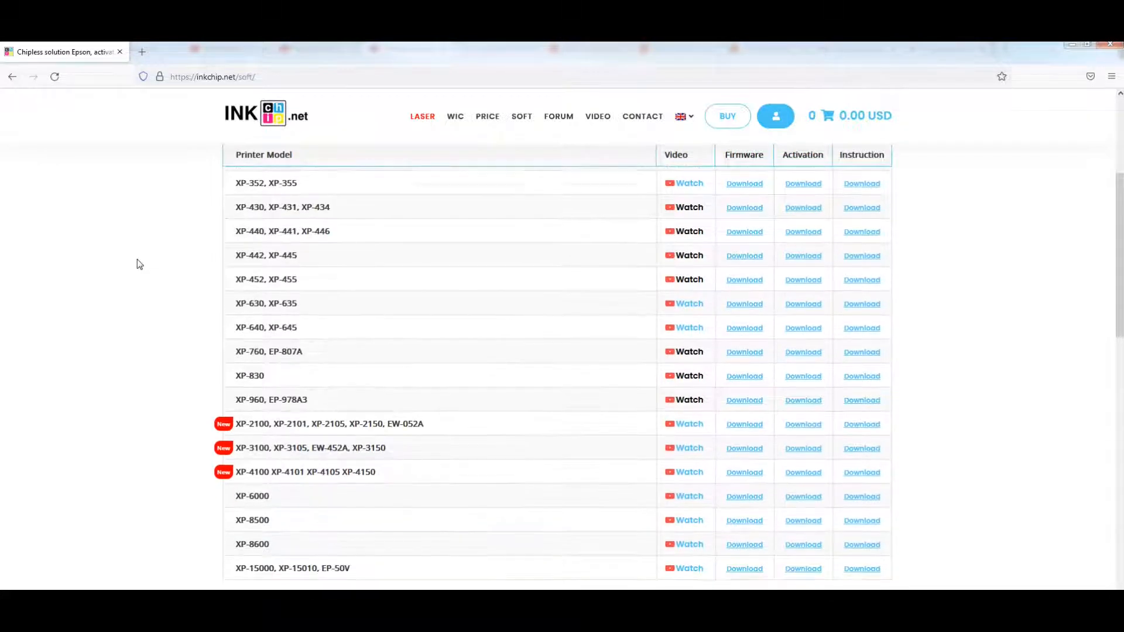
{"action": "scroll", "scroll_direction": "down", "scroll_amount": 3}
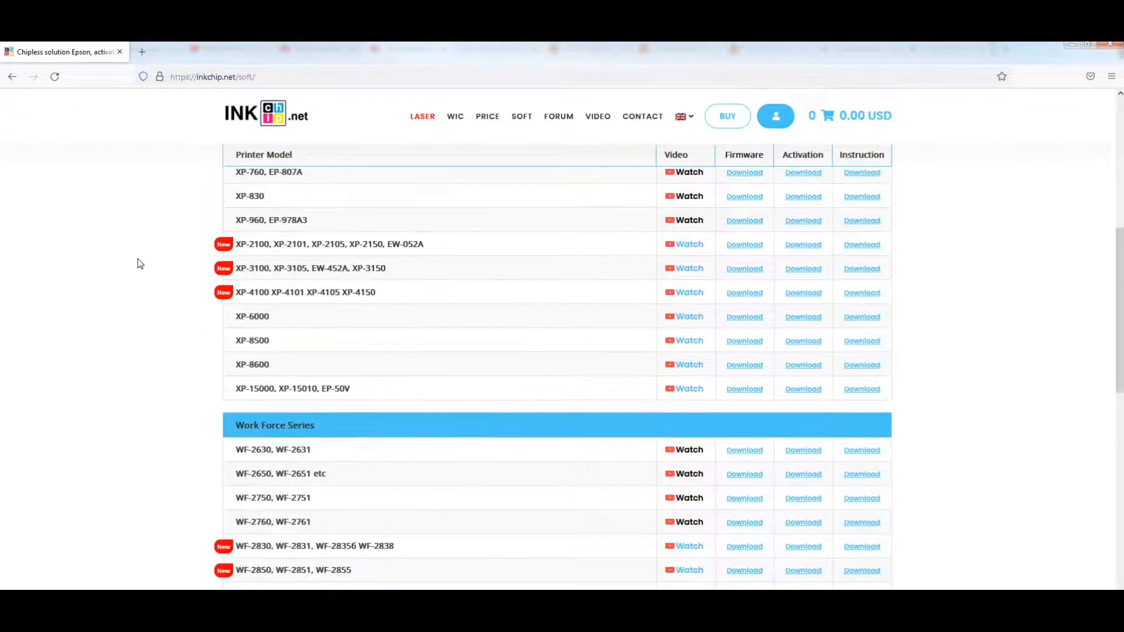
{"action": "scroll", "scroll_direction": "down", "scroll_amount": 3}
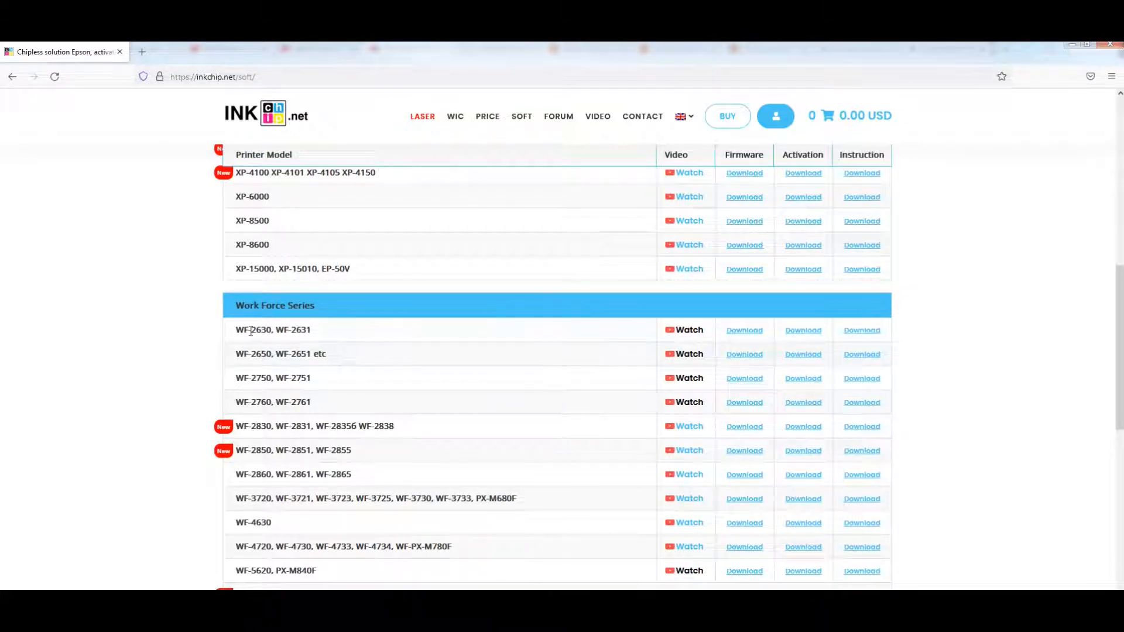
{"action": "mouse_move", "coordinate": [172, 370]}
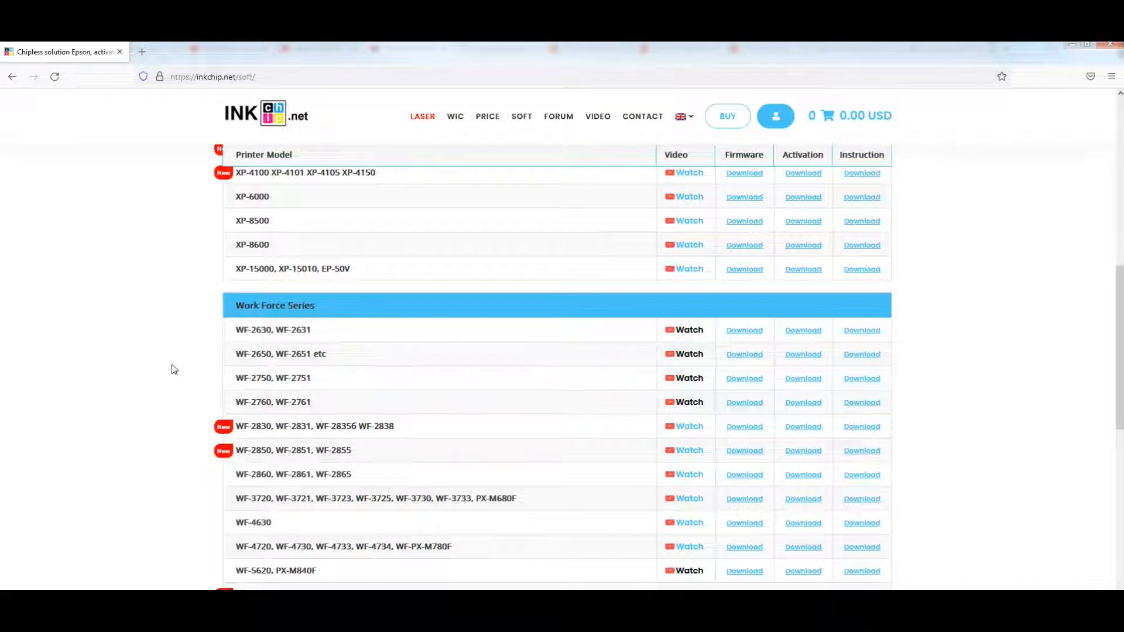
{"action": "scroll", "scroll_direction": "down", "scroll_amount": 3}
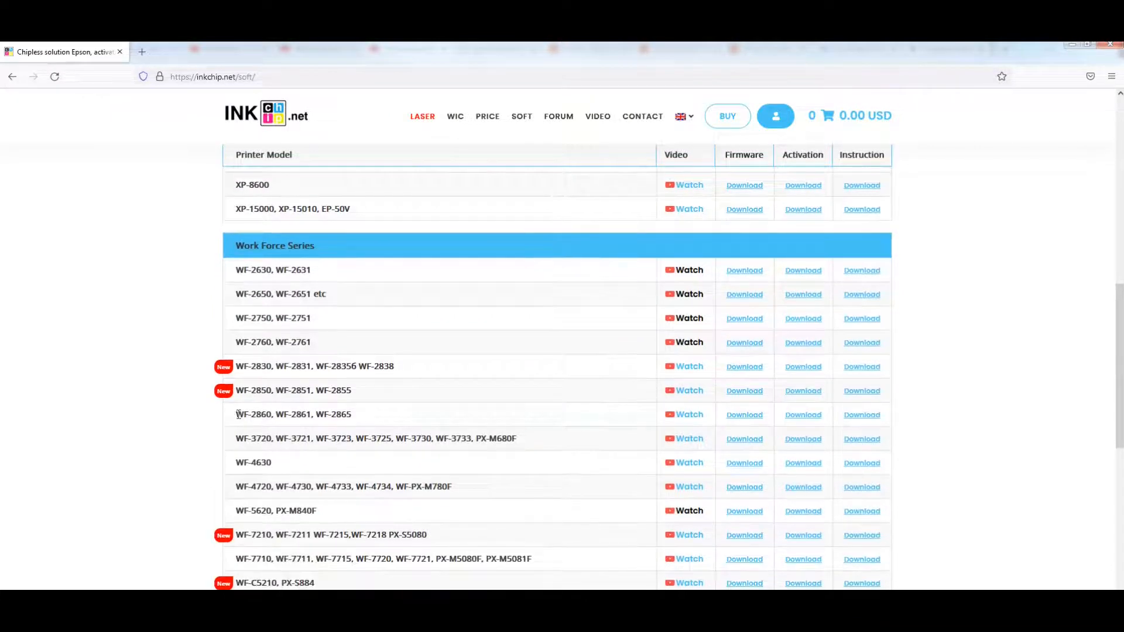
{"action": "double_click", "coordinate": [252, 415]}
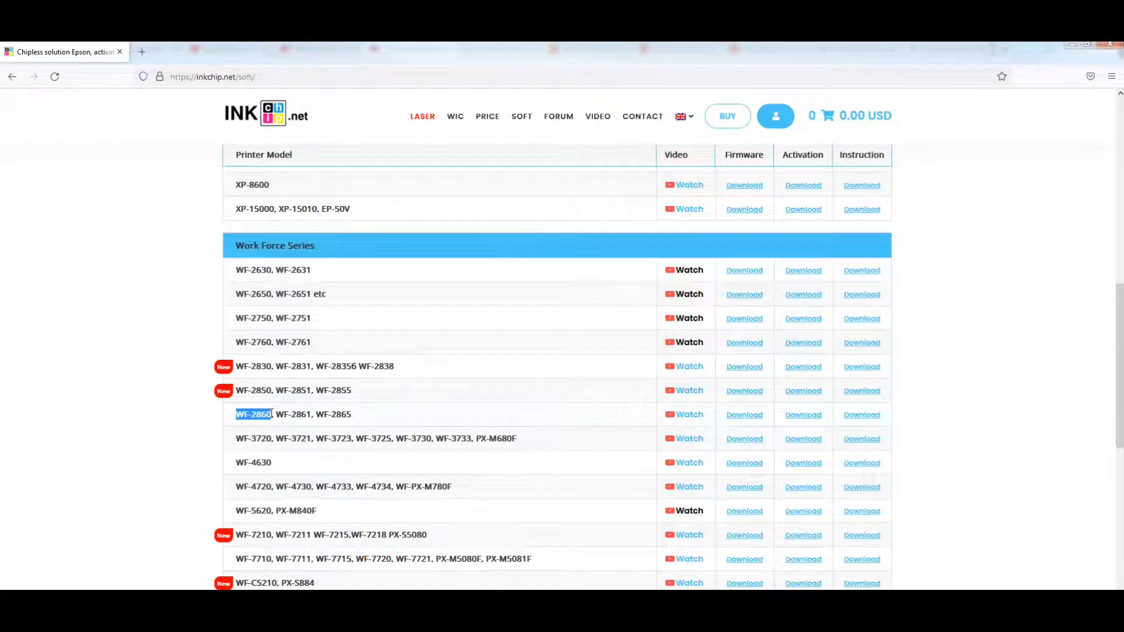
{"action": "mouse_move", "coordinate": [172, 328]}
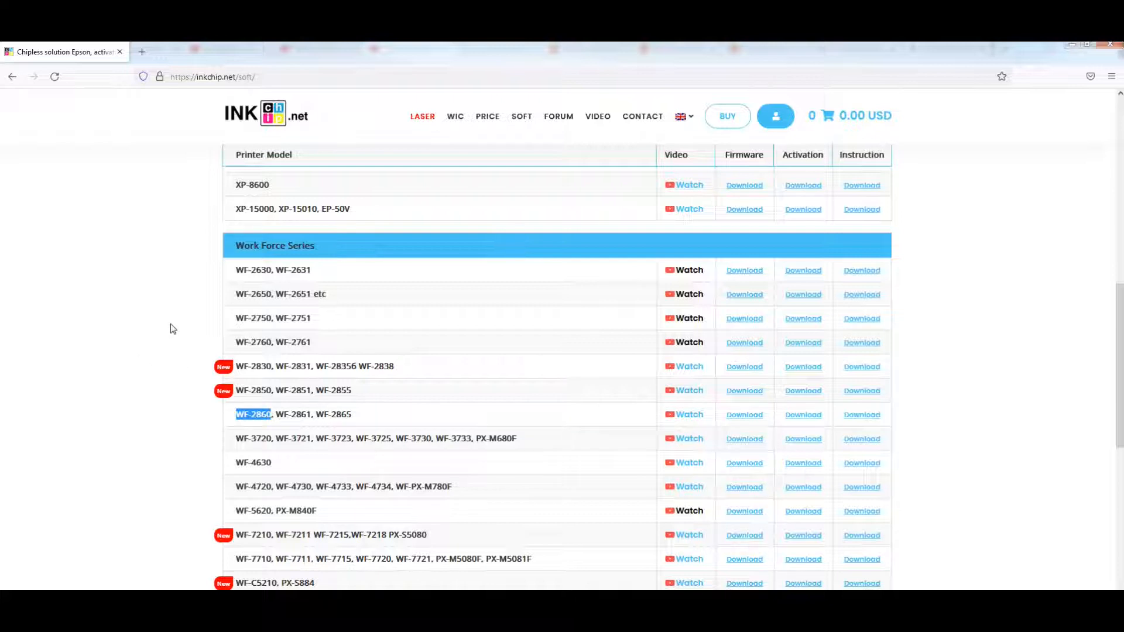
{"action": "scroll", "scroll_direction": "down", "scroll_amount": 3}
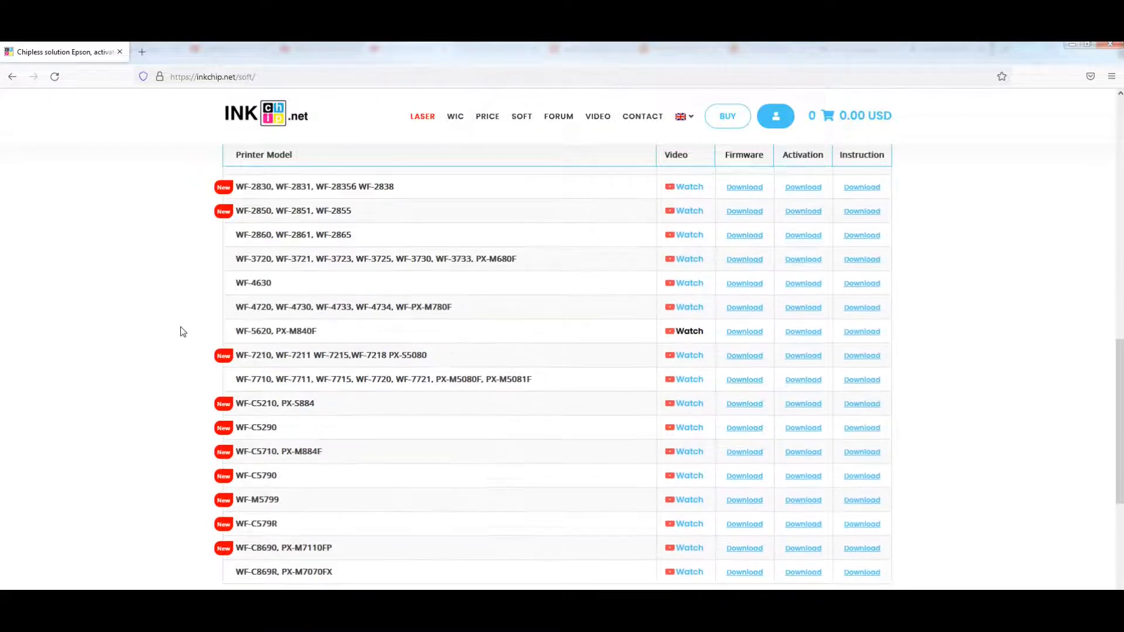
{"action": "scroll", "scroll_direction": "down", "scroll_amount": 3}
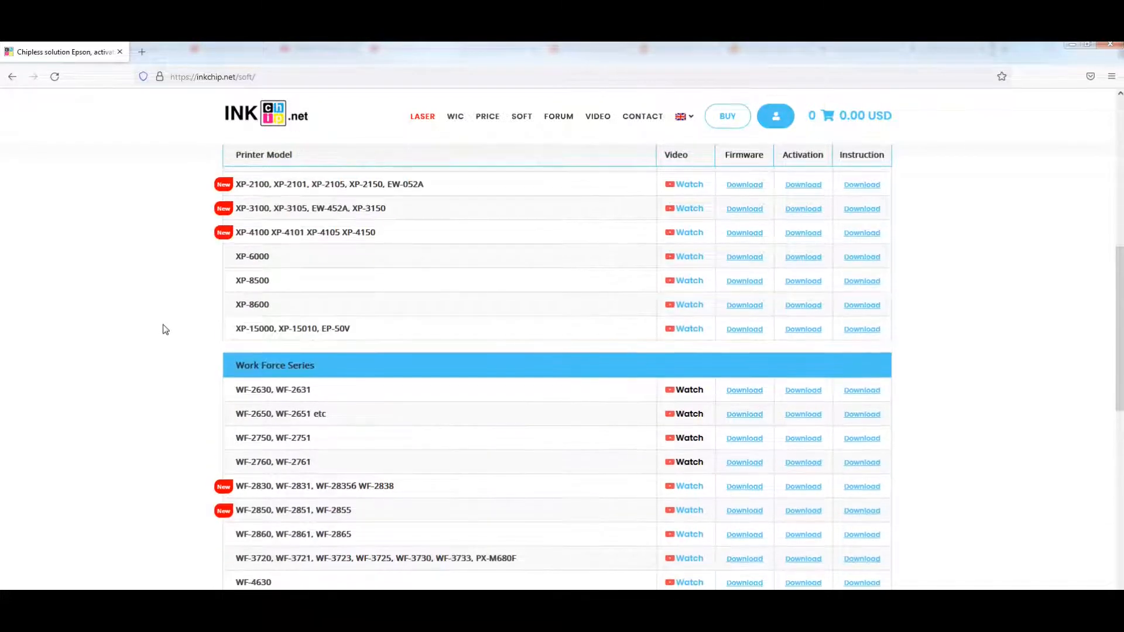
{"action": "mouse_move", "coordinate": [338, 441]}
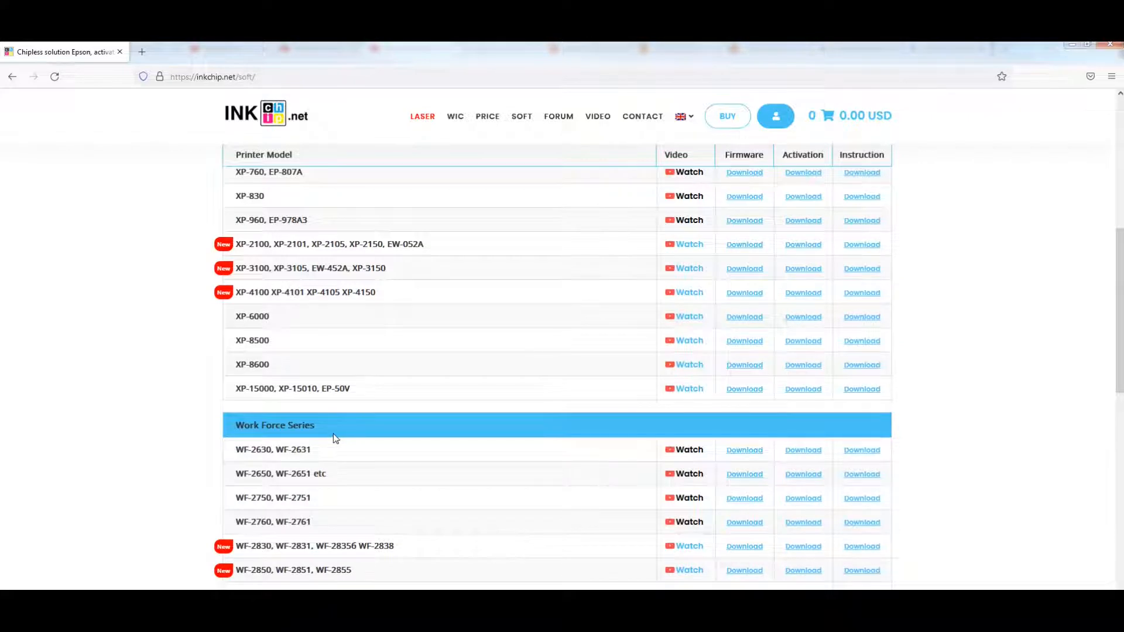
{"action": "scroll", "scroll_direction": "down", "scroll_amount": 3}
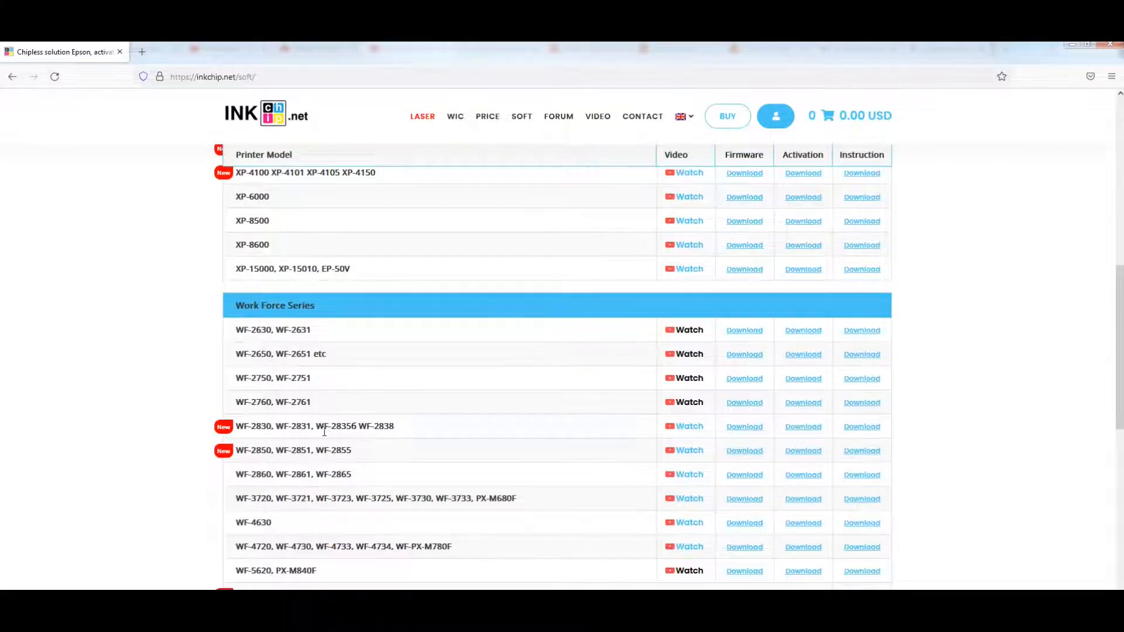
{"action": "scroll", "scroll_direction": "down", "scroll_amount": 3}
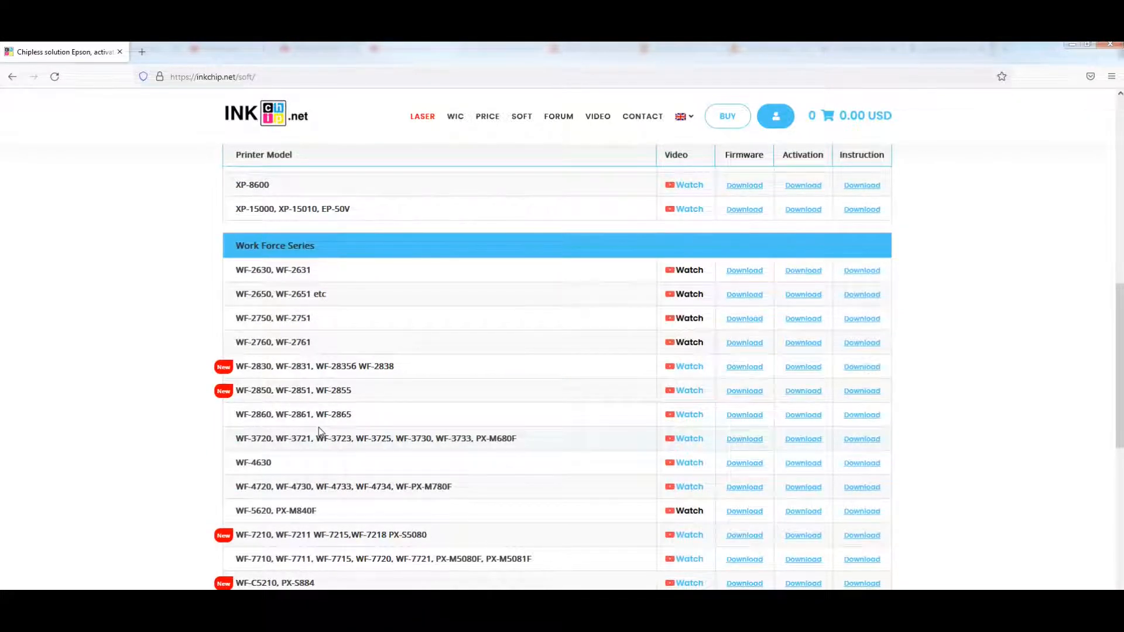
{"action": "double_click", "coordinate": [252, 414]}
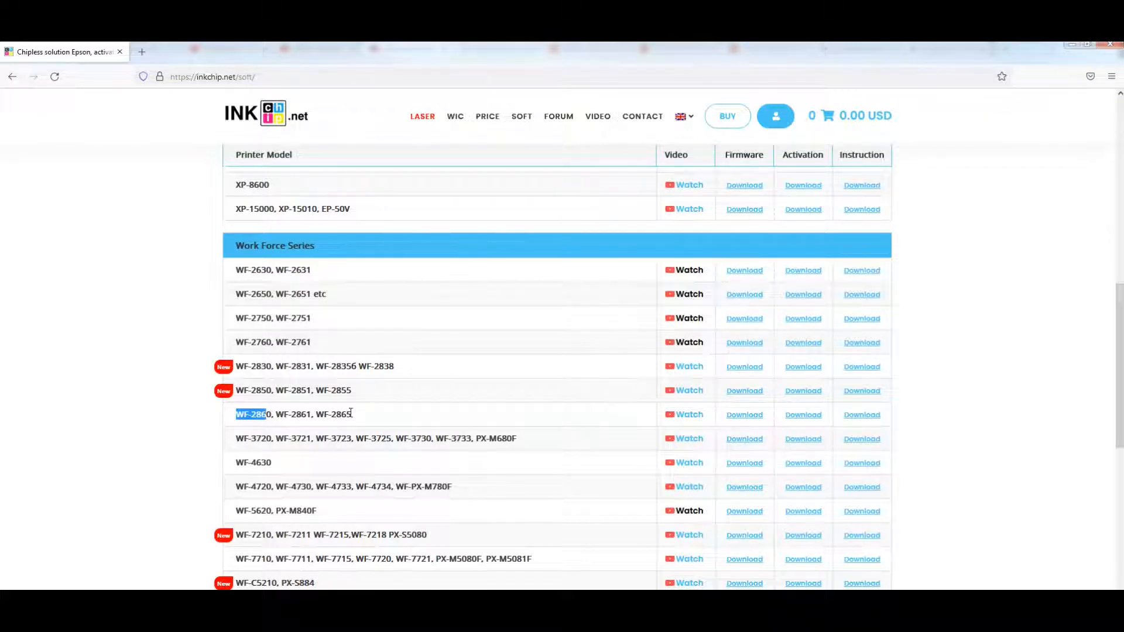
{"action": "mouse_move", "coordinate": [744, 415]}
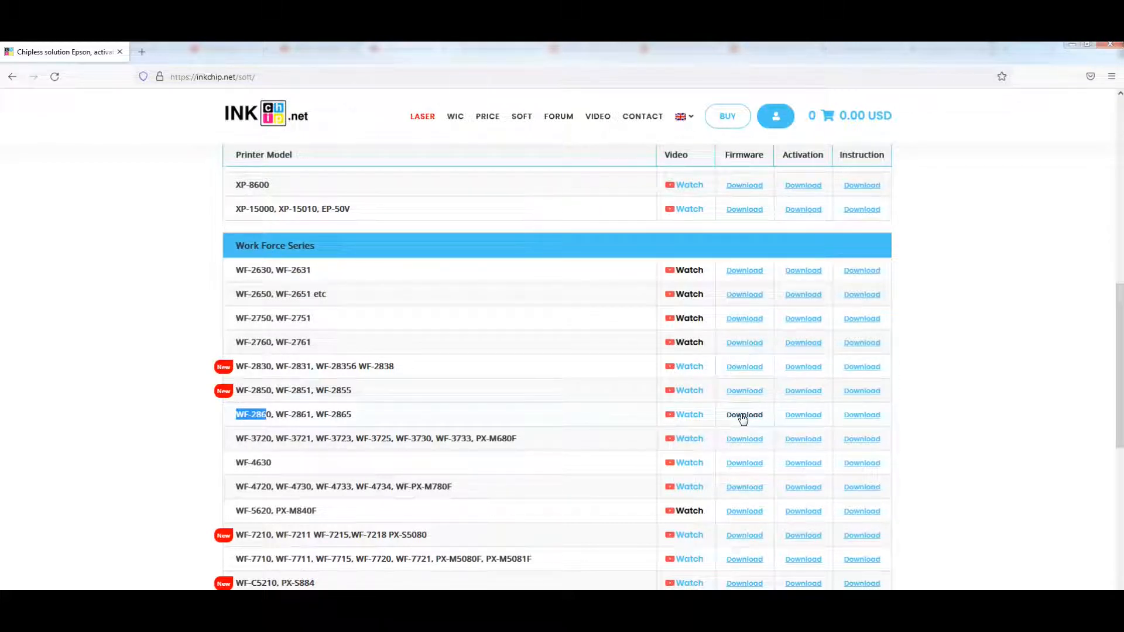
Step: Download the WF-2860 chipless firmware and launch INKCHIP.net_Firmware_WF2860 from the extracted folder
{"action": "left_click", "coordinate": [744, 414]}
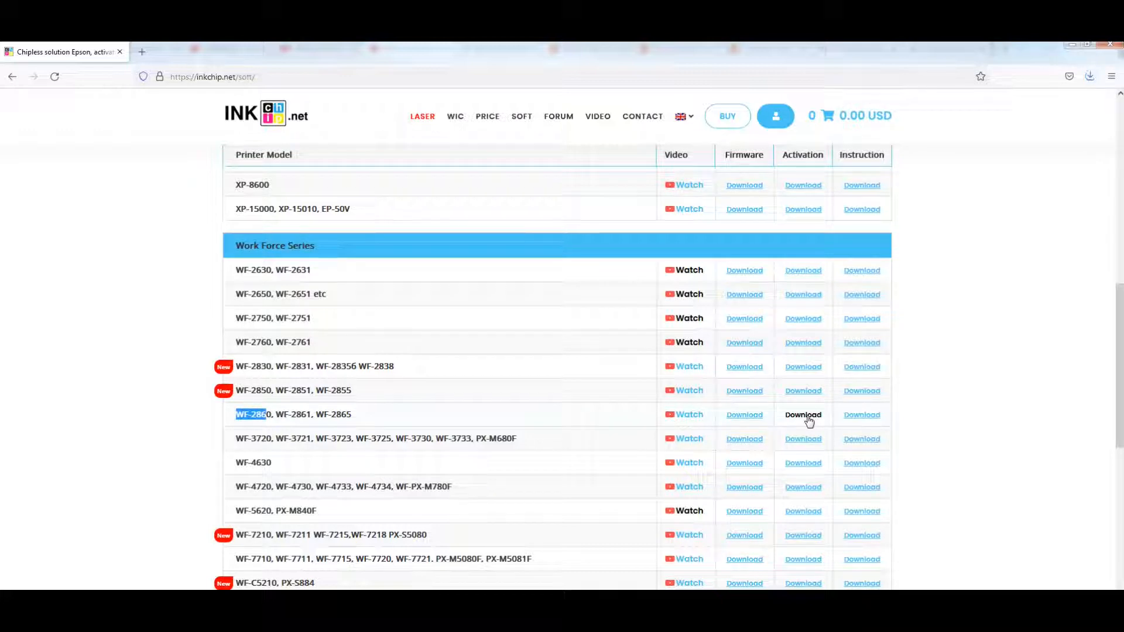
{"action": "mouse_move", "coordinate": [150, 251]}
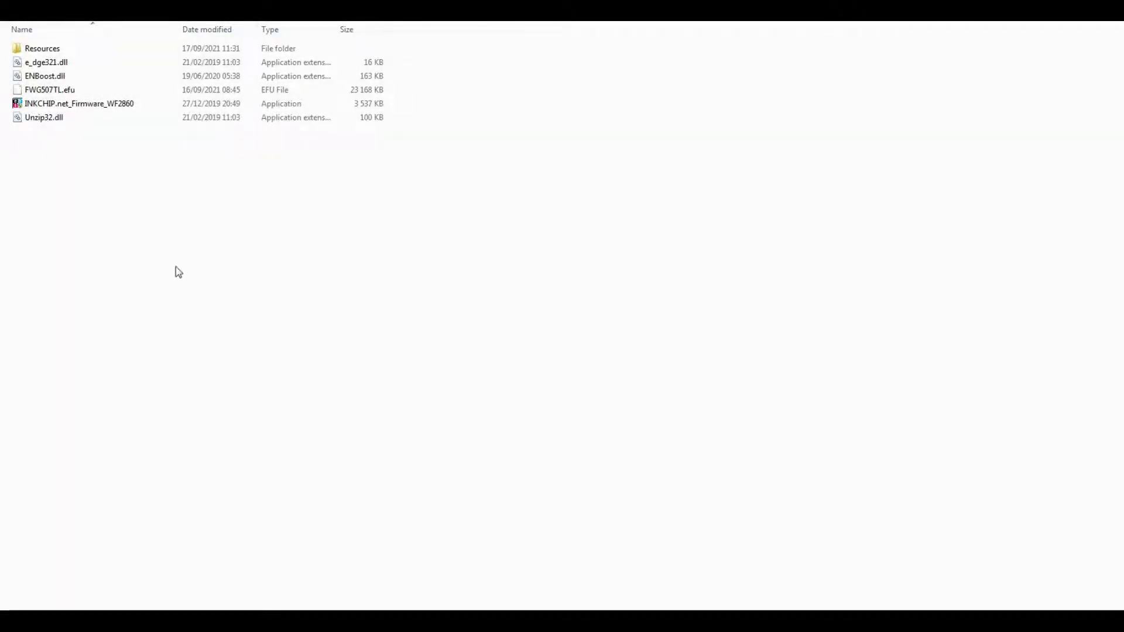
{"action": "double_click", "coordinate": [79, 103]}
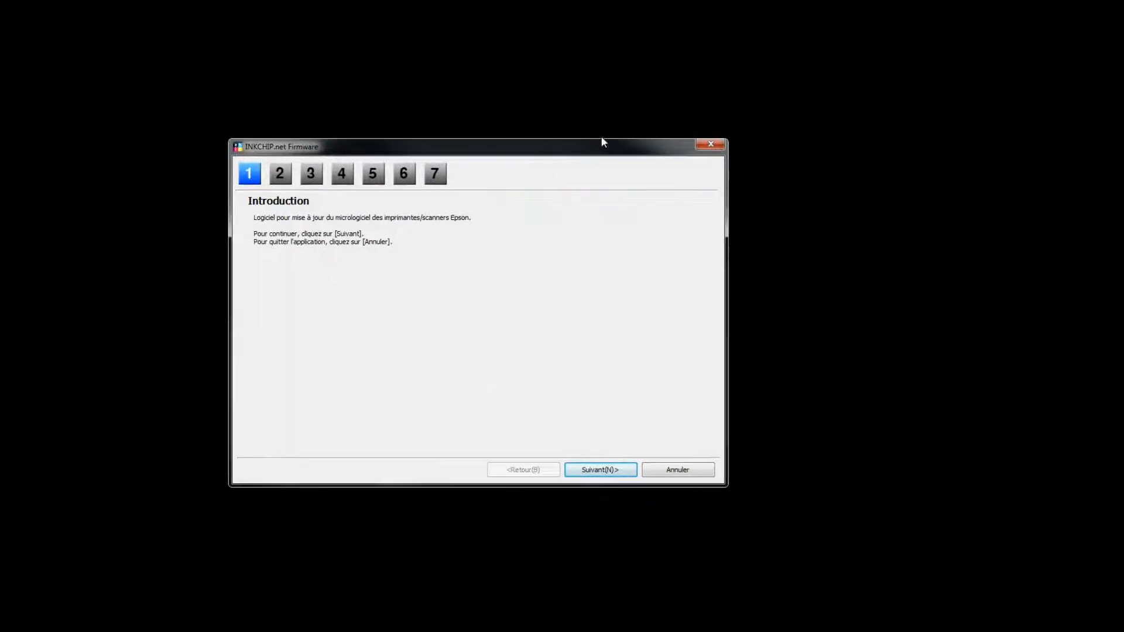
Step: Accept the licence, deselect the network WF-2860 and start the USB printer update
{"action": "left_click", "coordinate": [599, 469]}
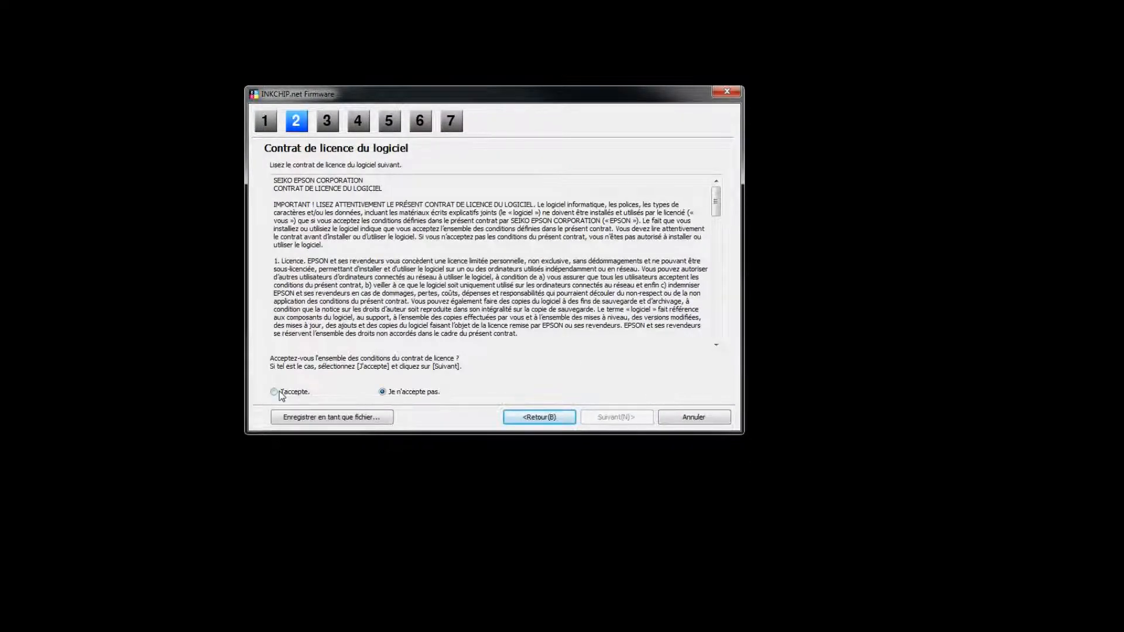
{"action": "left_click", "coordinate": [273, 392]}
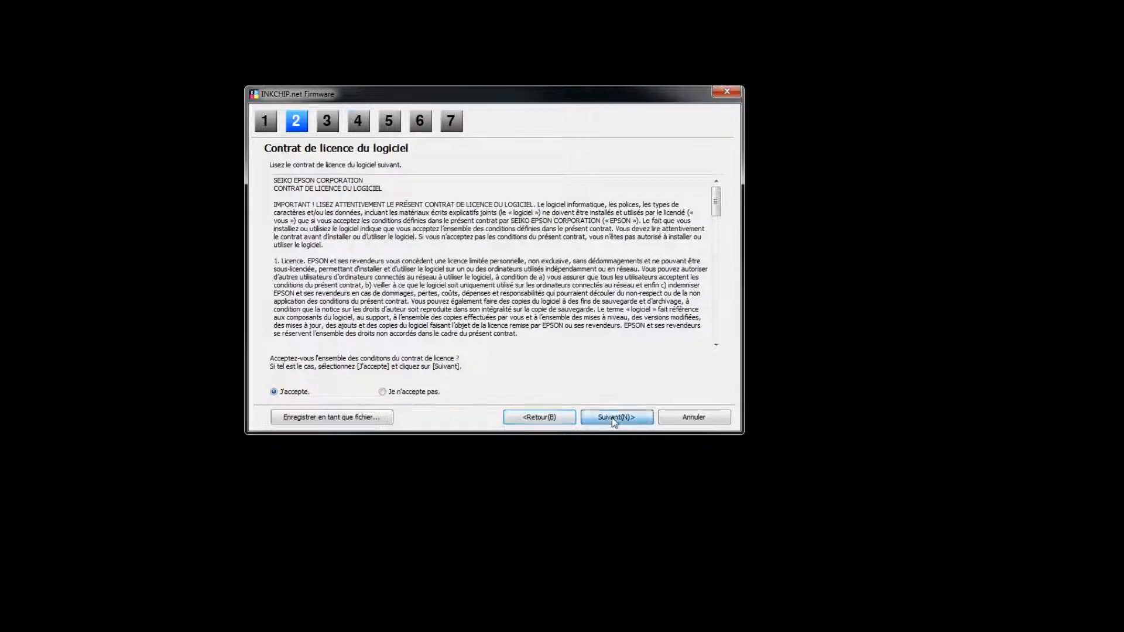
{"action": "left_click", "coordinate": [615, 418]}
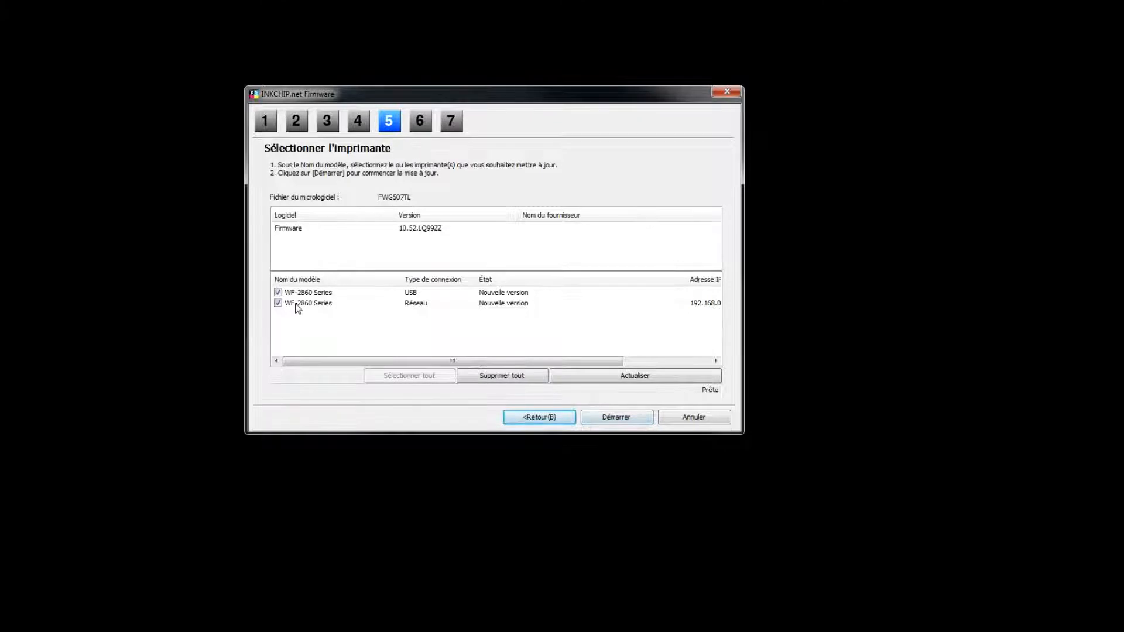
{"action": "left_click", "coordinate": [278, 302]}
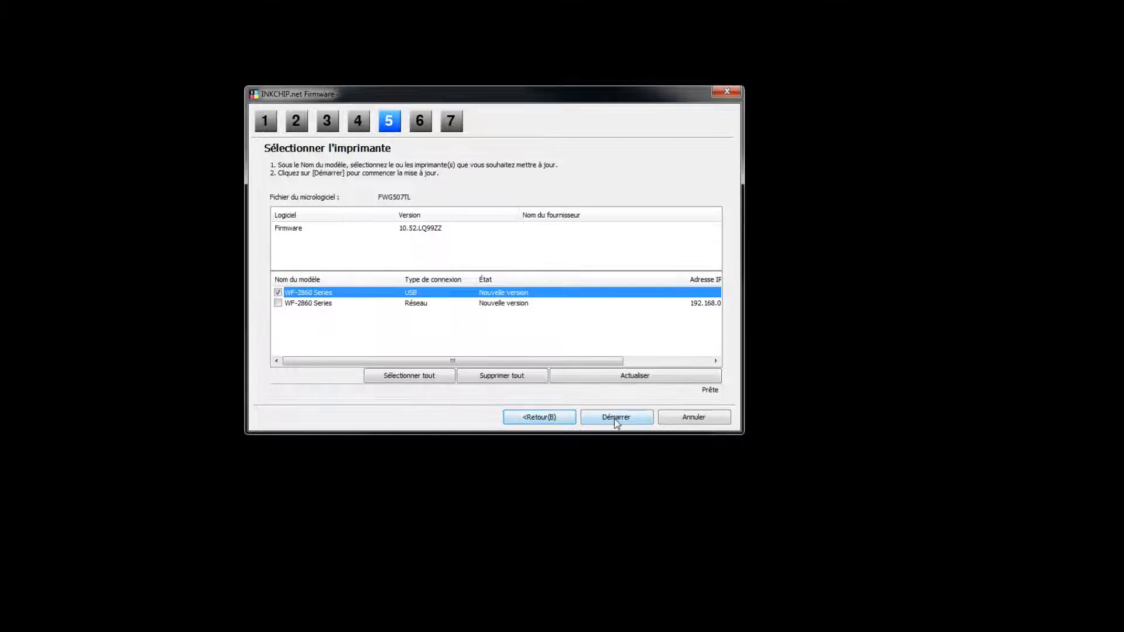
{"action": "left_click", "coordinate": [615, 417]}
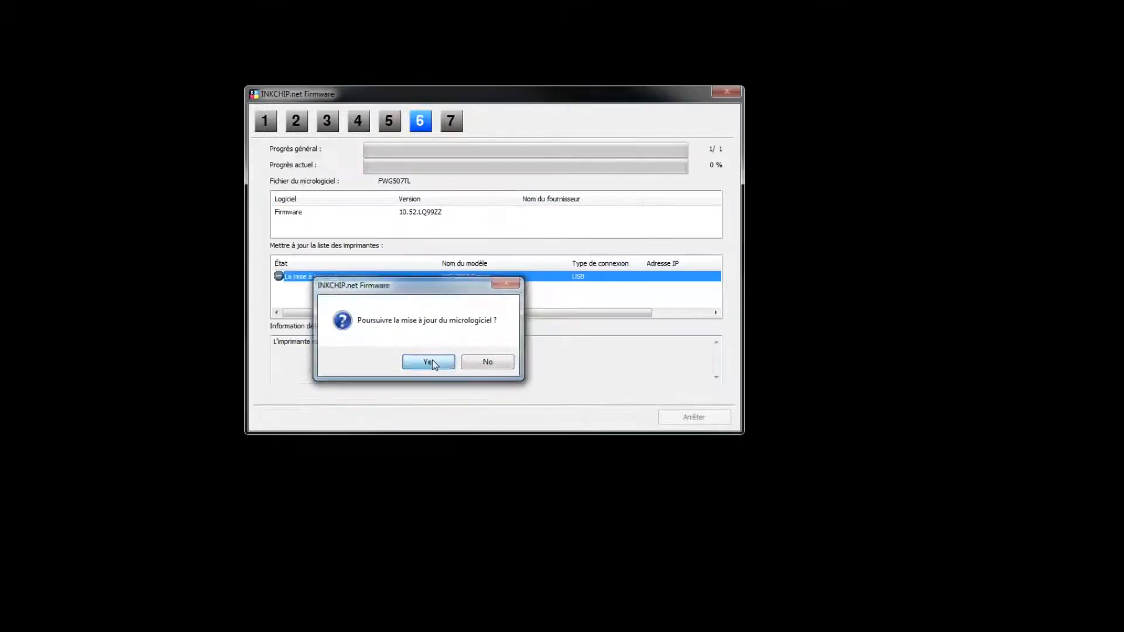
Step: Confirm 'Poursuivre la mise à jour', let flashing reach 85%, then press Ctrl+Alt+Del
{"action": "left_click", "coordinate": [427, 361]}
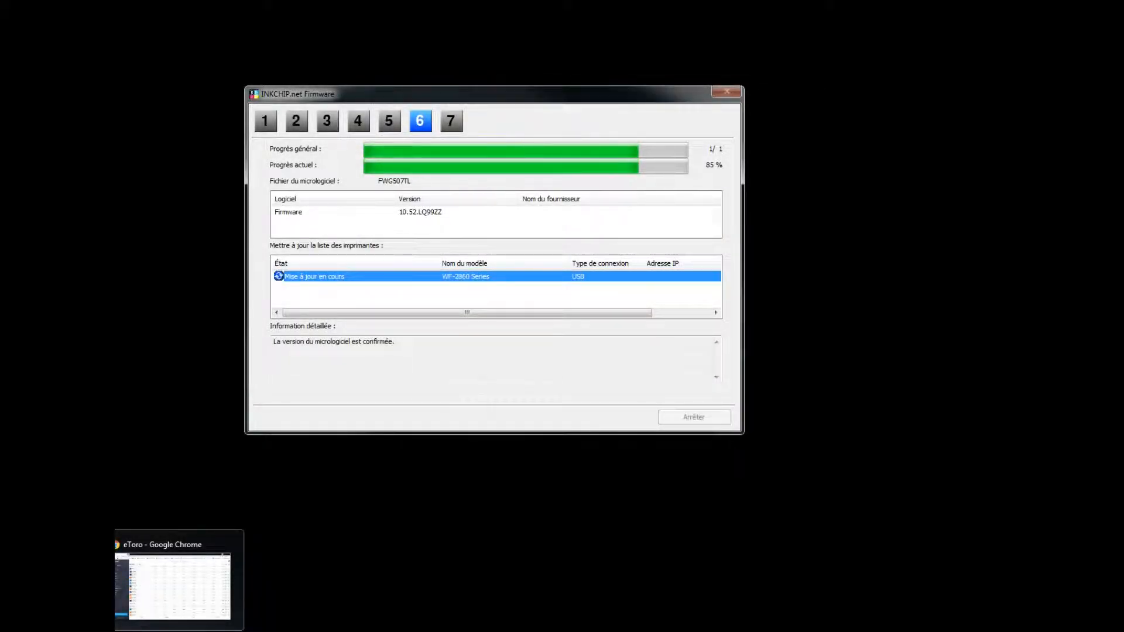
{"action": "key", "text": "ctrl+alt+delete"}
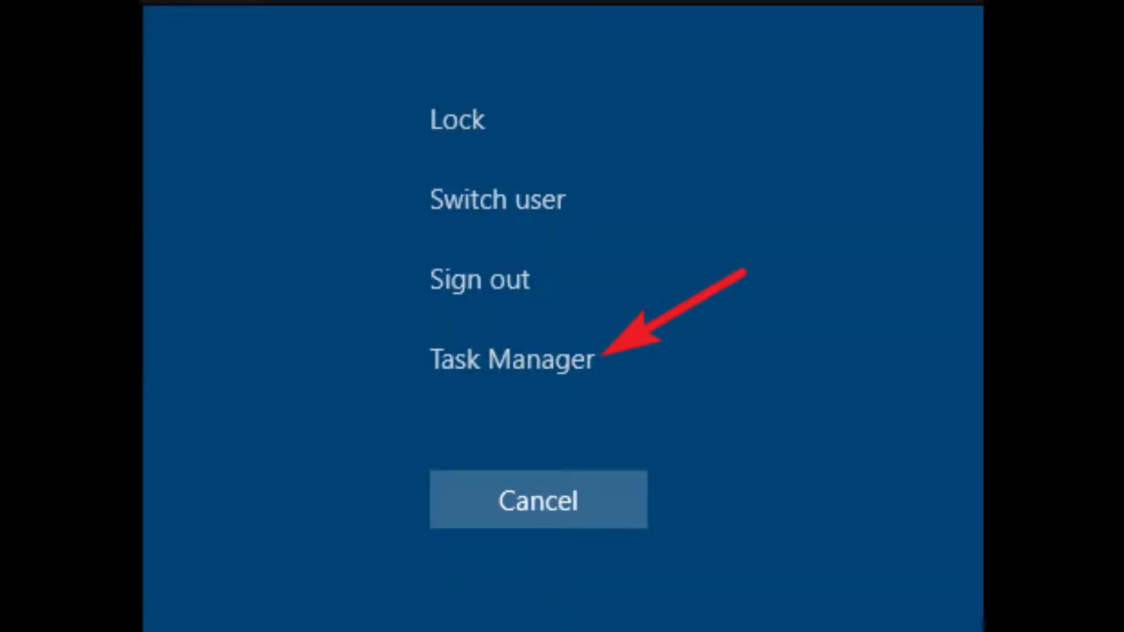
Step: Choose Task Manager from the security screen to get back to inkchip.net
{"action": "left_click", "coordinate": [510, 358]}
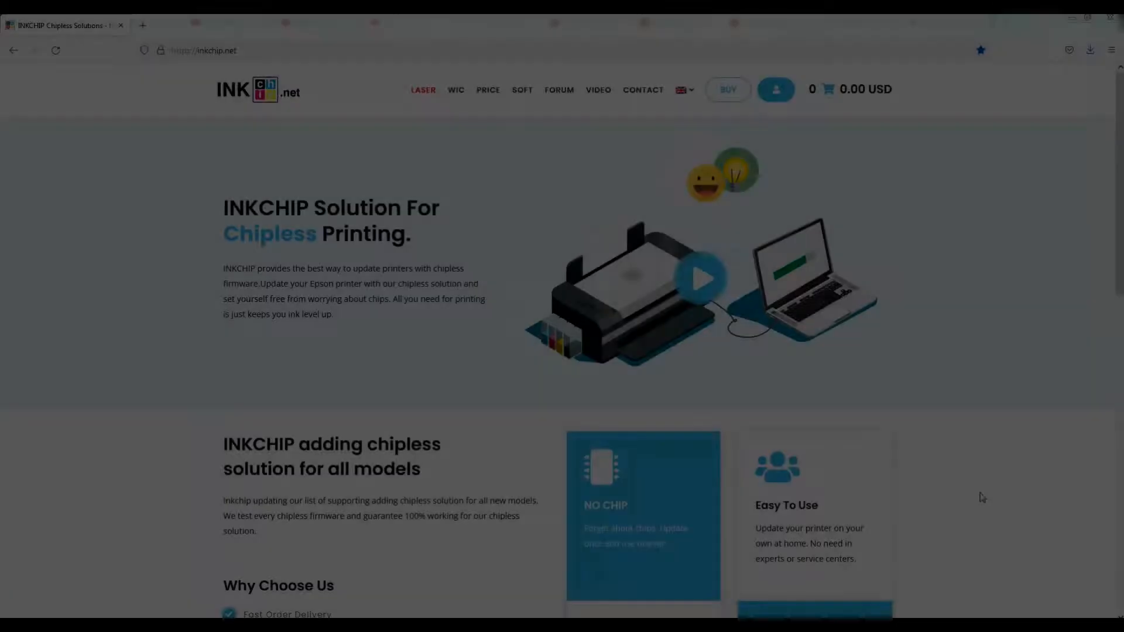
Step: Confirm the WF-2860 activation key costs 35 USD, then go to the Price page
{"action": "left_click", "coordinate": [487, 89]}
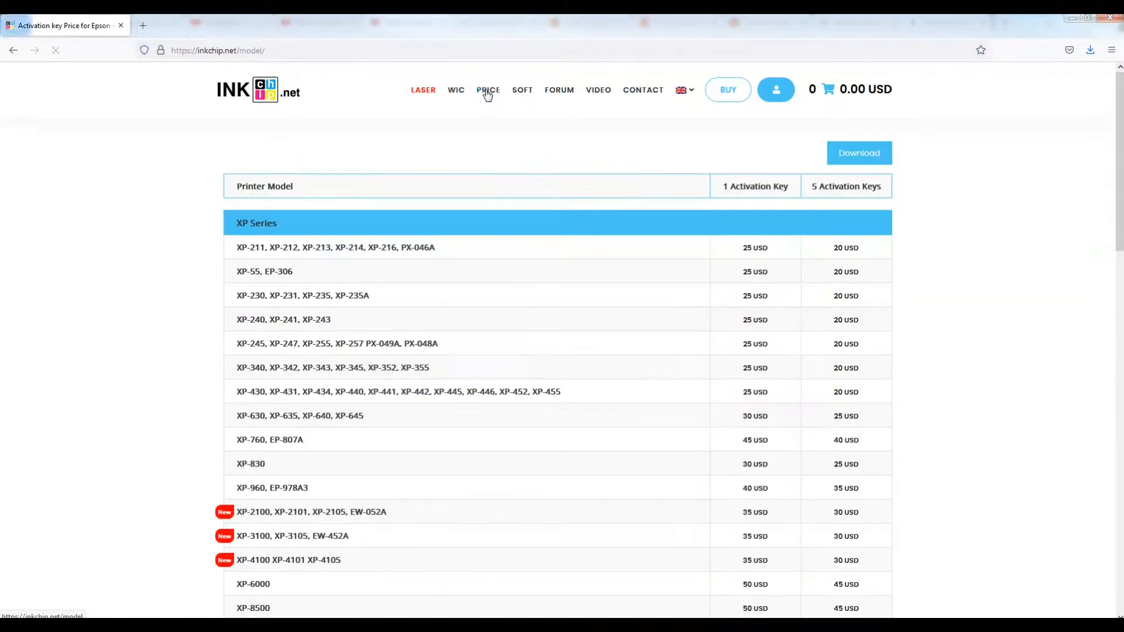
{"action": "scroll", "scroll_direction": "down", "scroll_amount": 3}
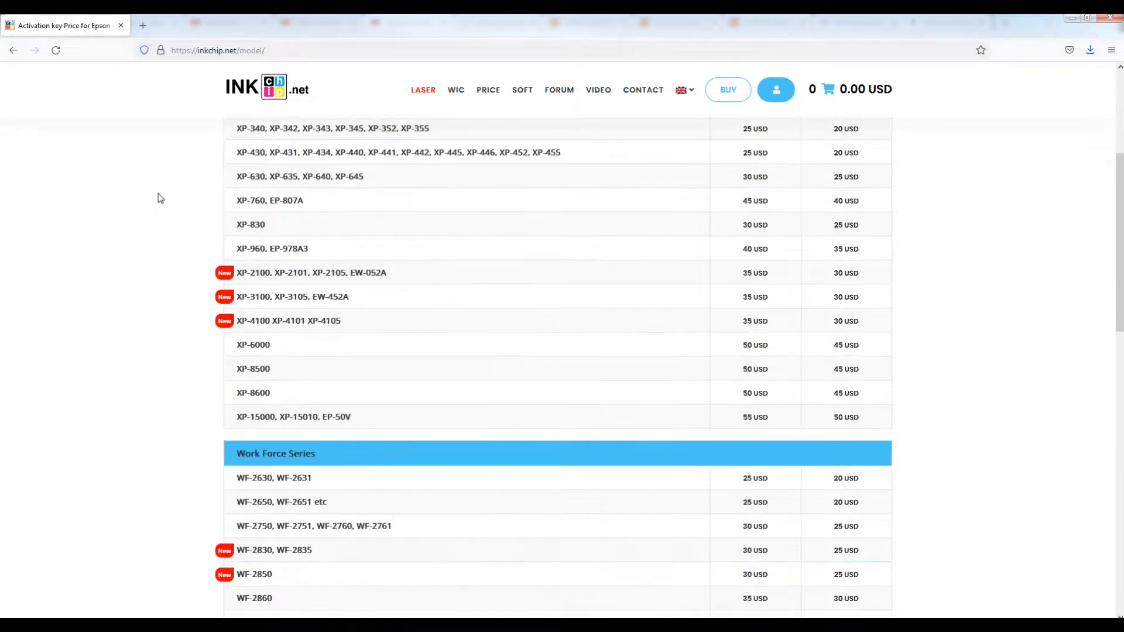
{"action": "double_click", "coordinate": [253, 478]}
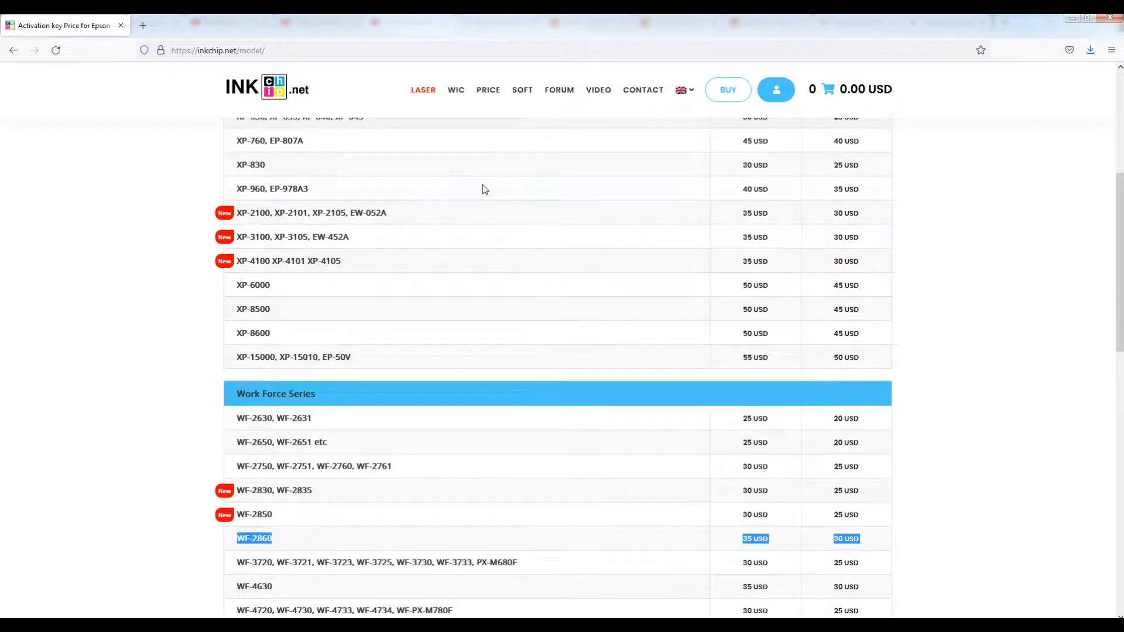
{"action": "left_click", "coordinate": [487, 89]}
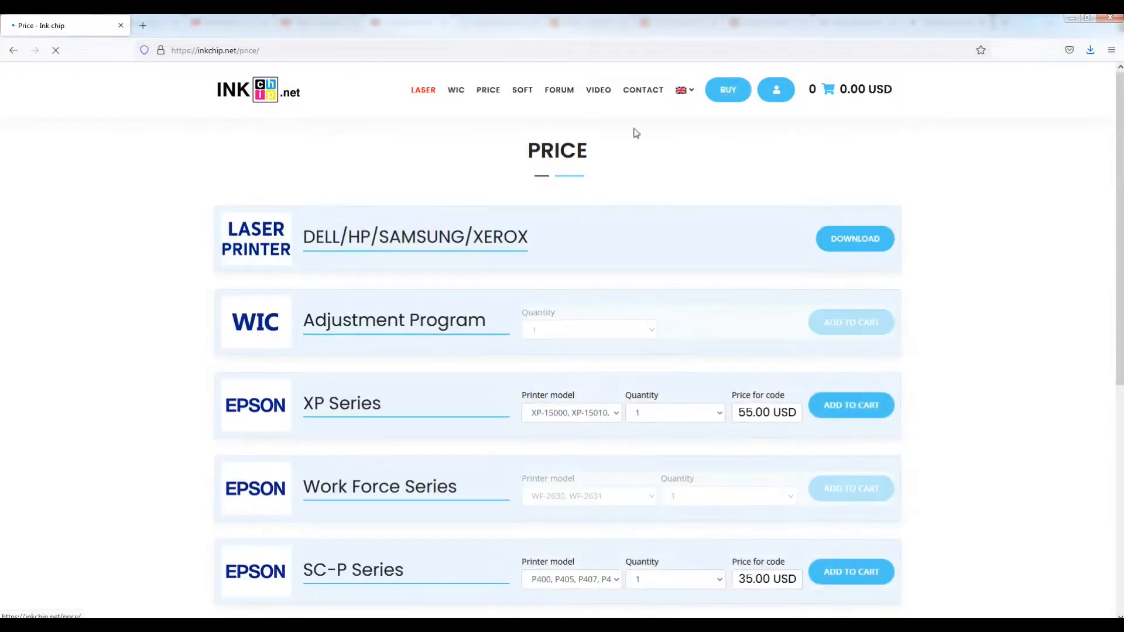
Step: Add a WF-2860 Work Force activation key to the cart and view the 35.00 USD cart
{"action": "scroll", "scroll_direction": "down", "scroll_amount": 3}
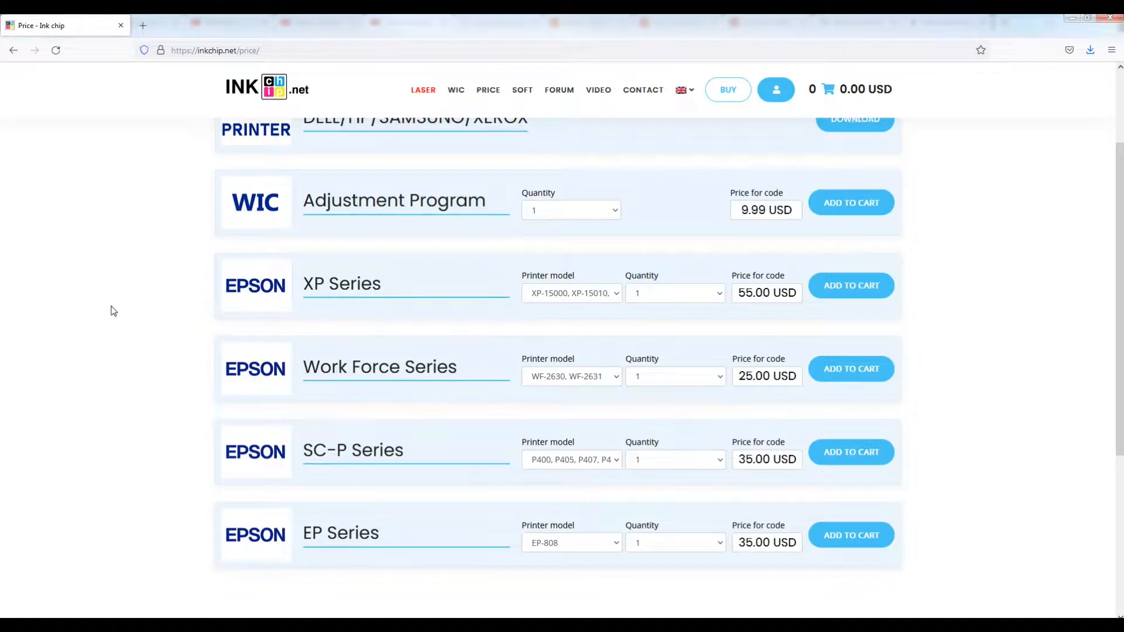
{"action": "left_click", "coordinate": [572, 376]}
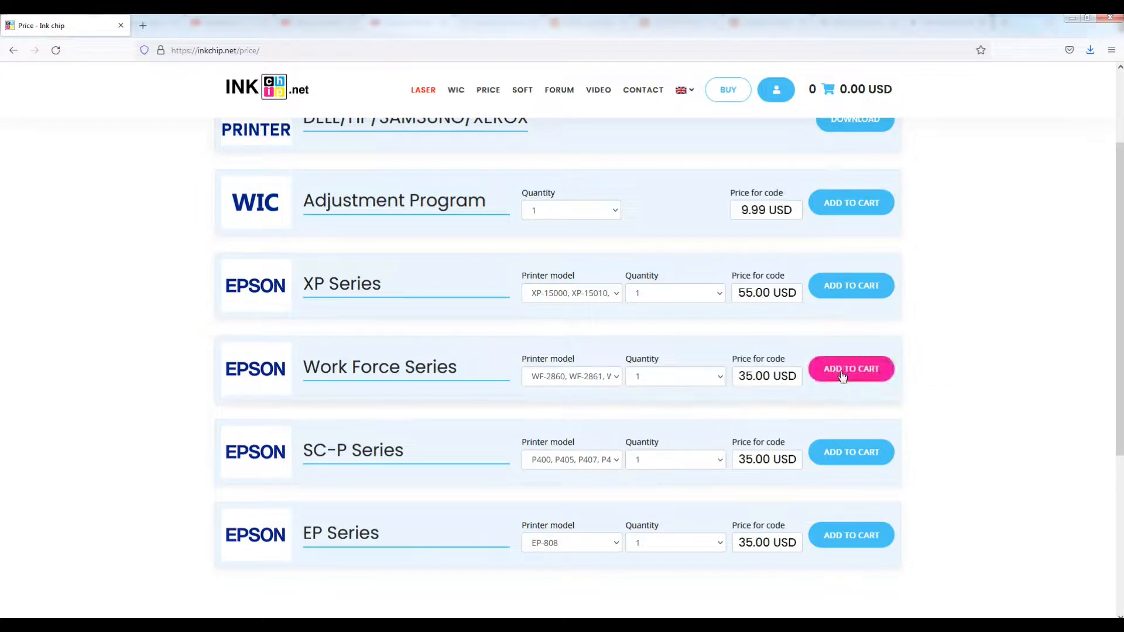
{"action": "left_click", "coordinate": [850, 368]}
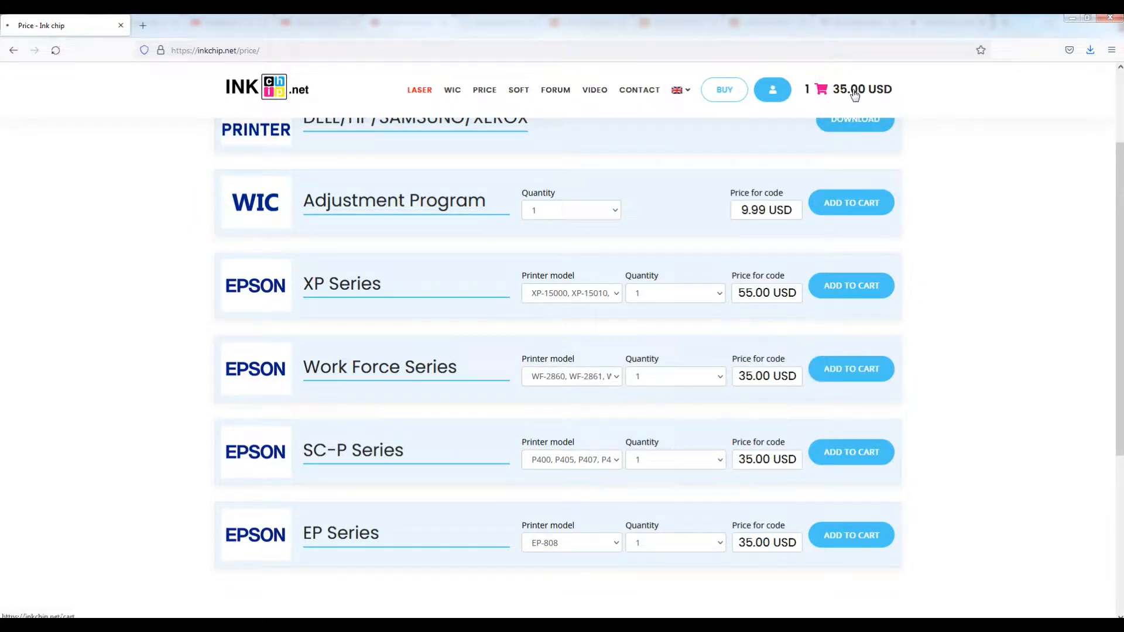
{"action": "left_click", "coordinate": [821, 89]}
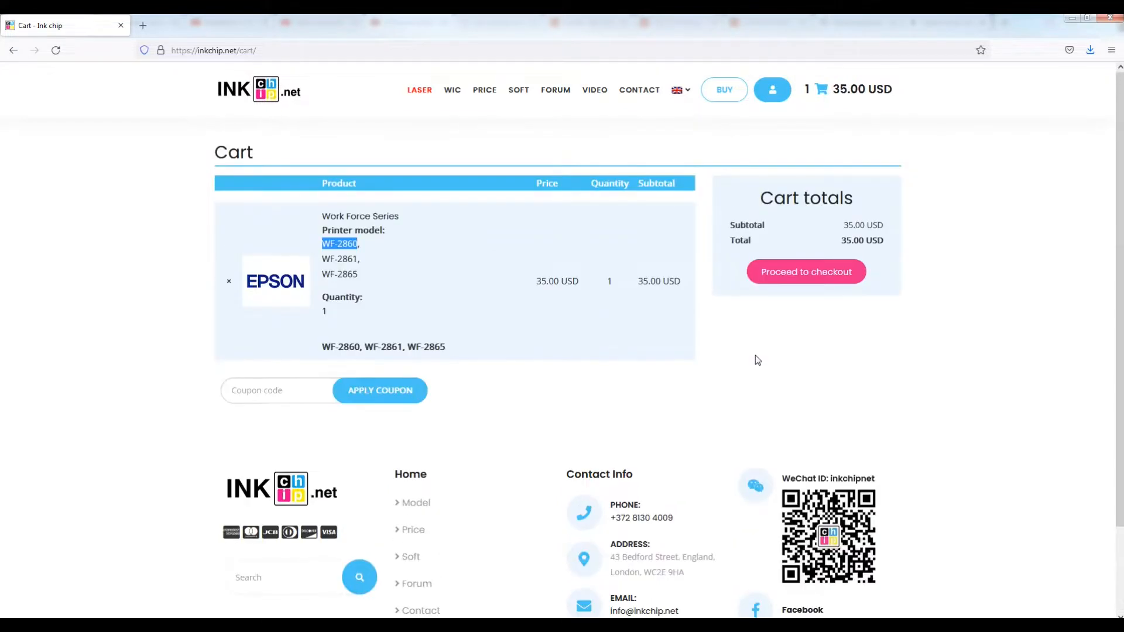
Step: Proceed to checkout for the WF-2860 order and browse the phone country code list
{"action": "left_click", "coordinate": [806, 272]}
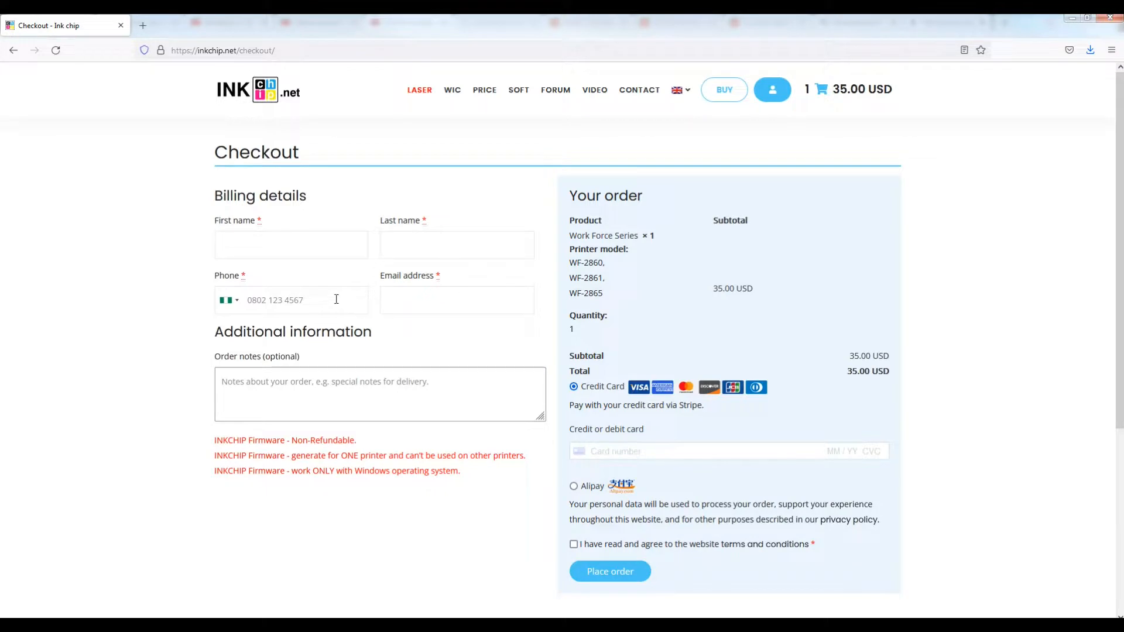
{"action": "left_click", "coordinate": [227, 300]}
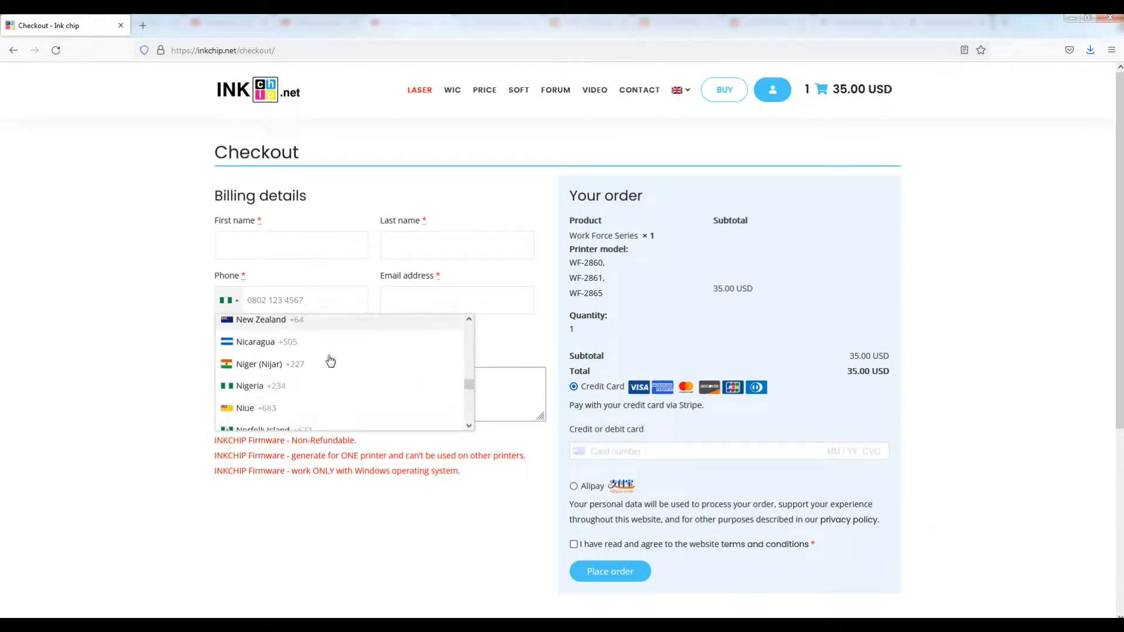
{"action": "scroll", "scroll_direction": "down", "scroll_amount": 3}
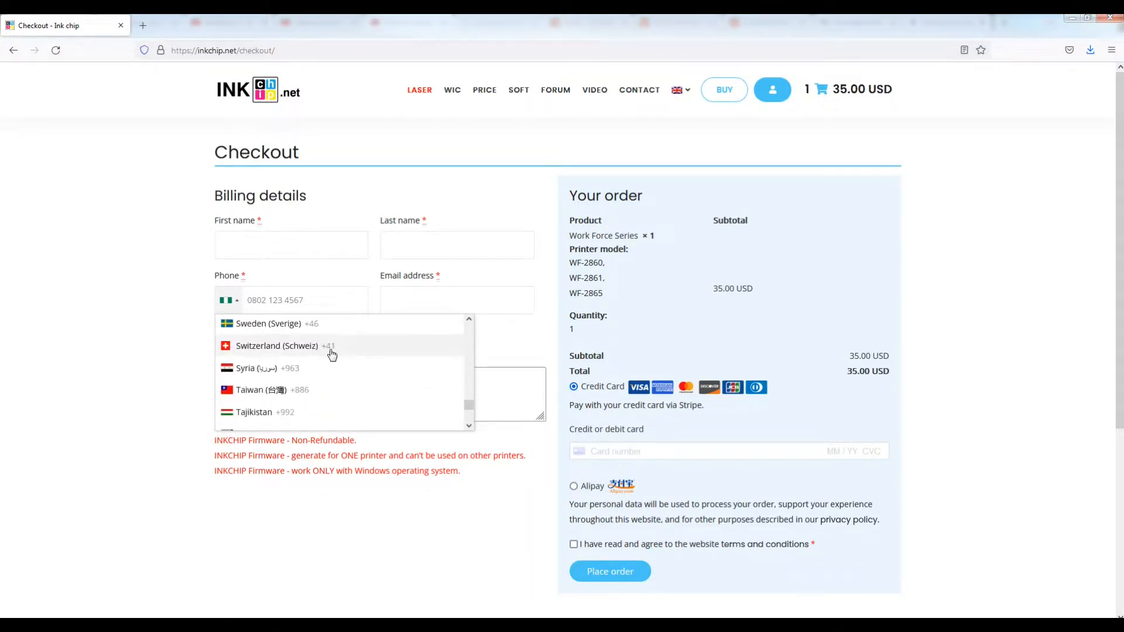